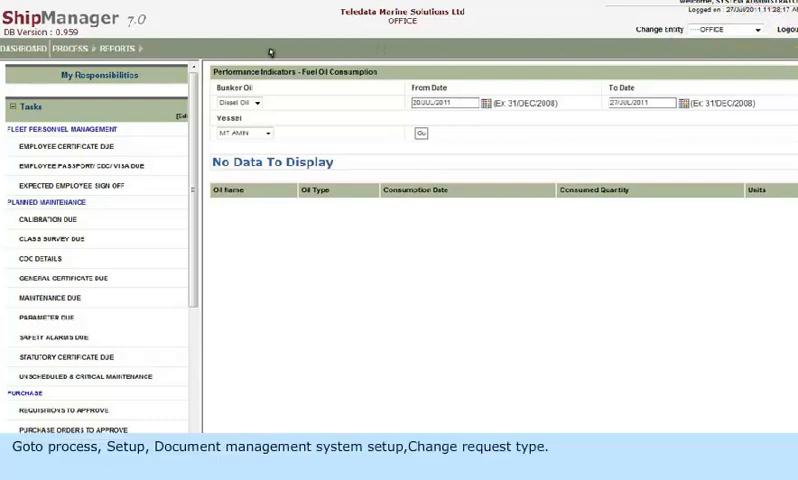
Open the Change Request Type list from Document Management System Setup under PROCESS.
left_click(68, 48)
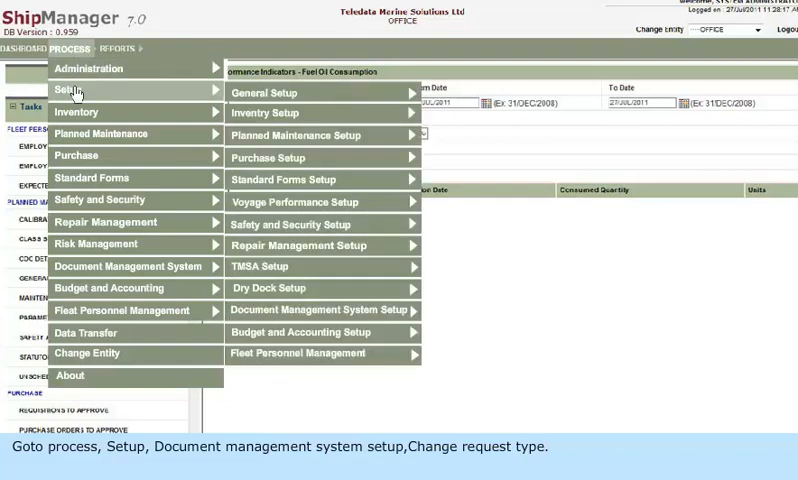
mouse_move(283, 180)
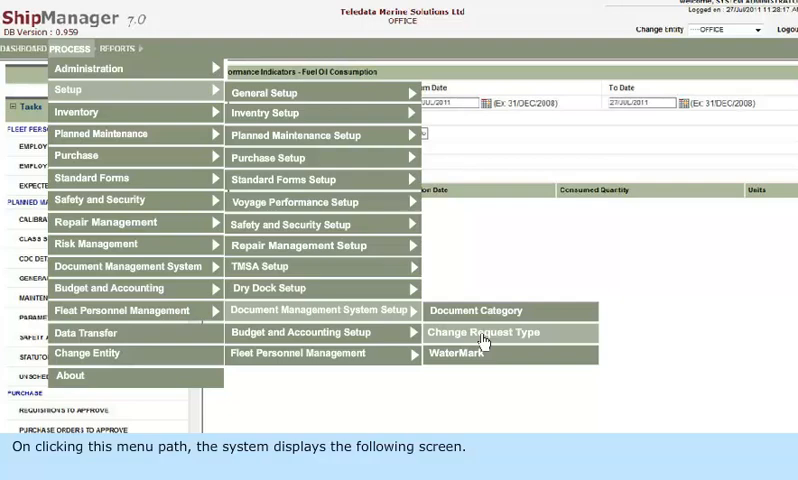
left_click(485, 332)
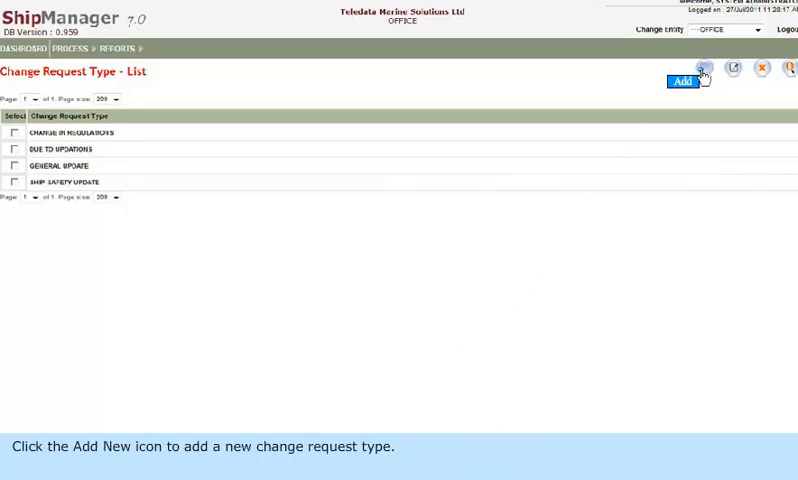
mouse_move(732, 67)
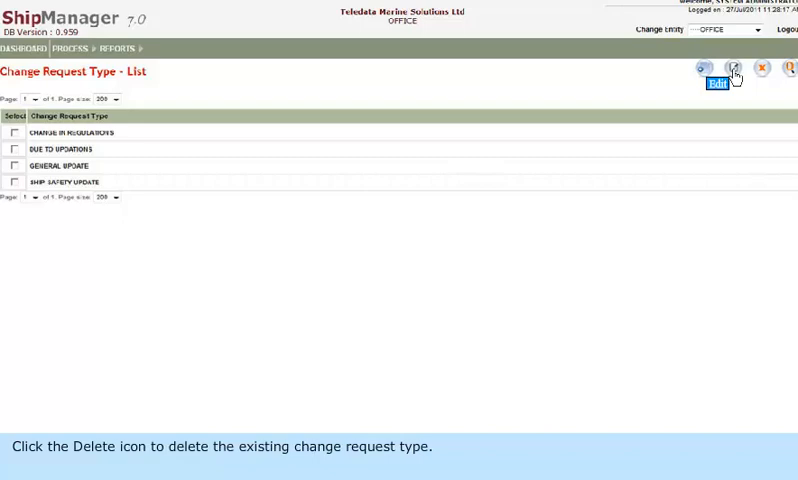
mouse_move(762, 68)
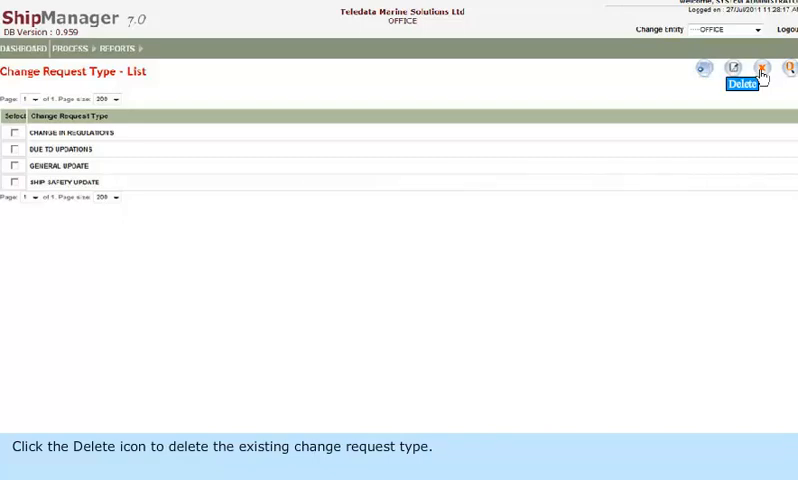
mouse_move(790, 68)
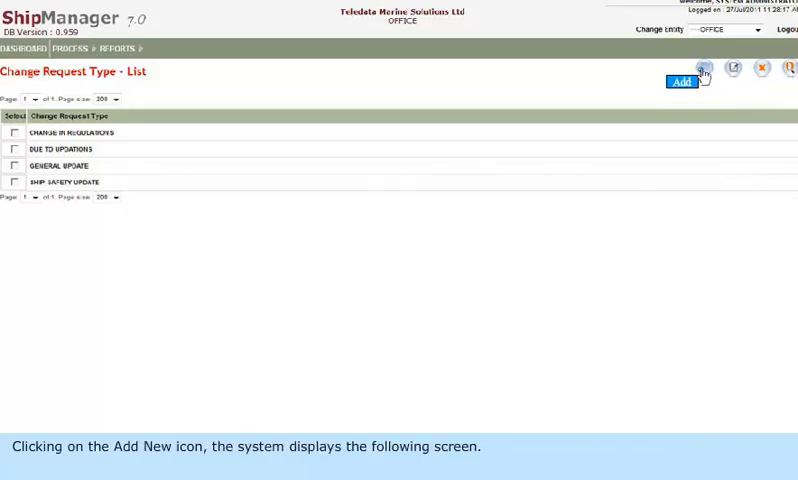
Add and save change request type 'REVISION UPDATE', then close the Information dialog.
left_click(699, 71)
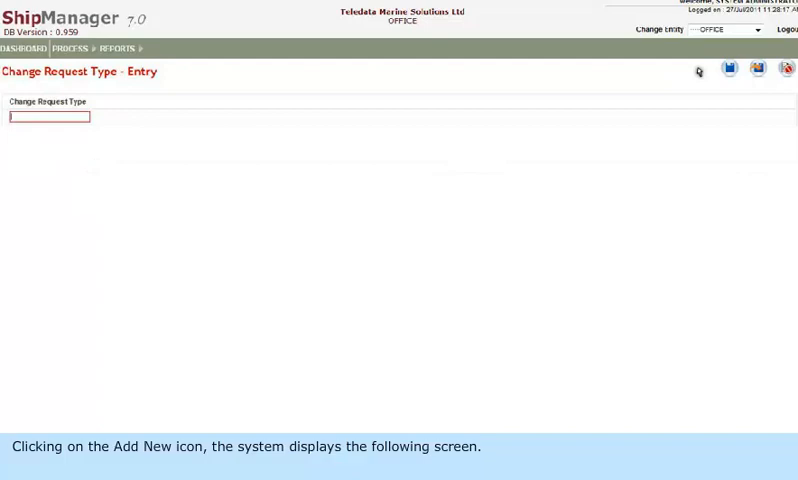
left_click(698, 71)
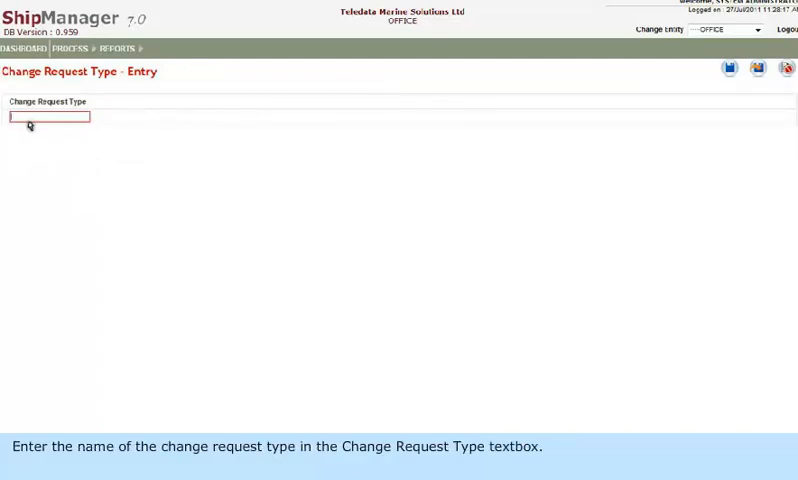
type("REVISION UPDA")
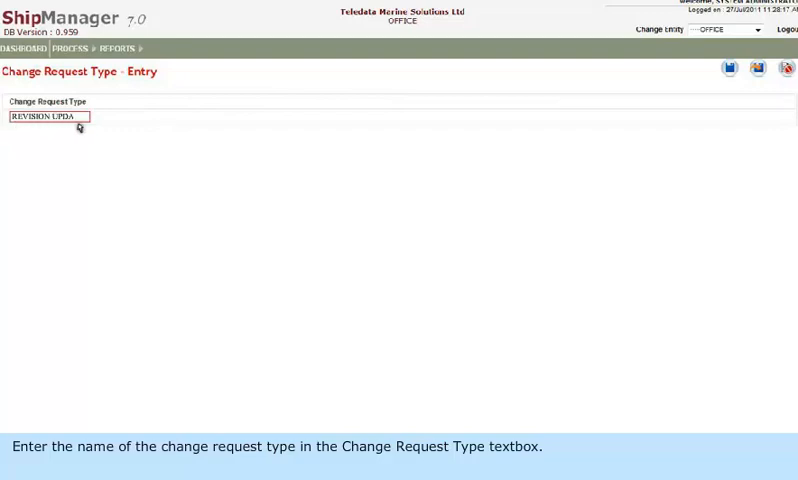
type("TE")
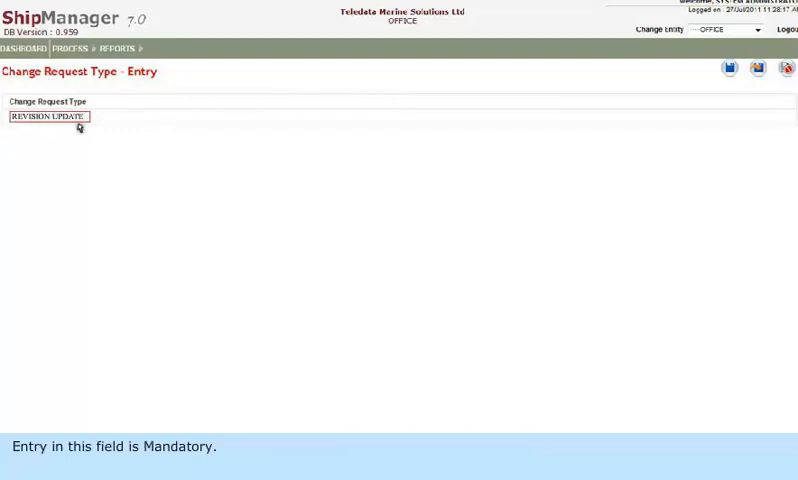
mouse_move(729, 68)
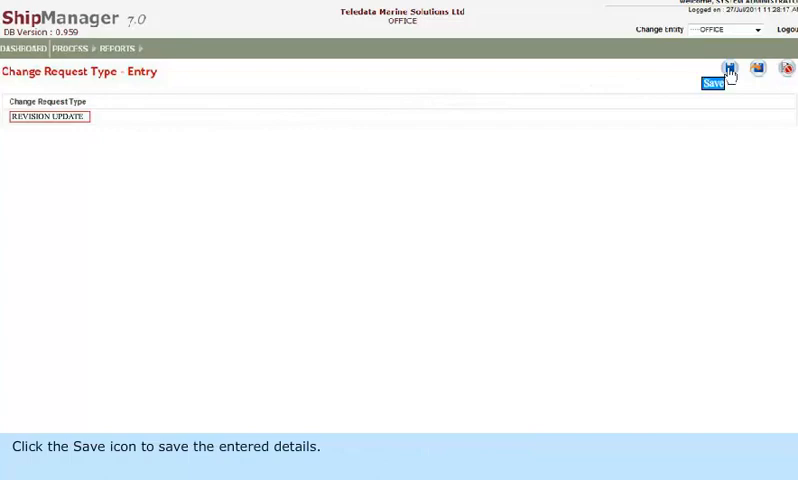
left_click(730, 68)
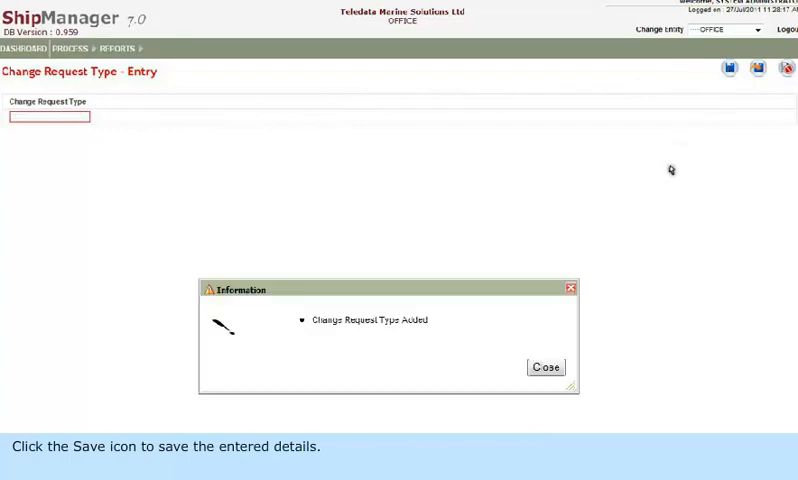
left_click(545, 366)
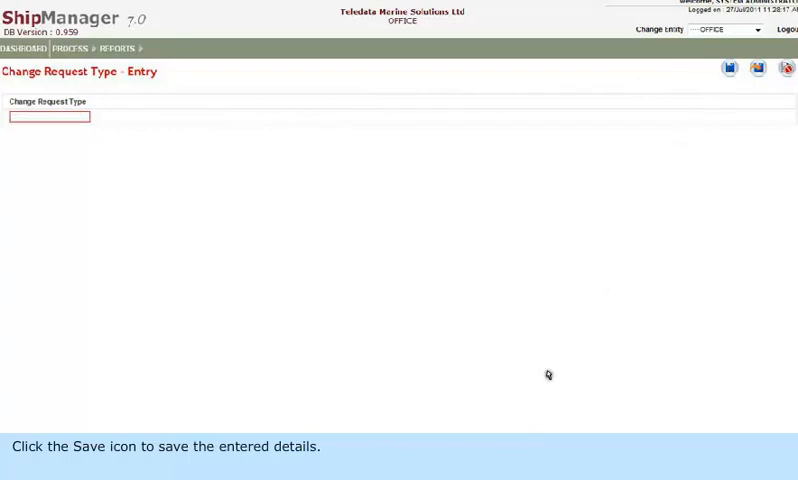
mouse_move(727, 120)
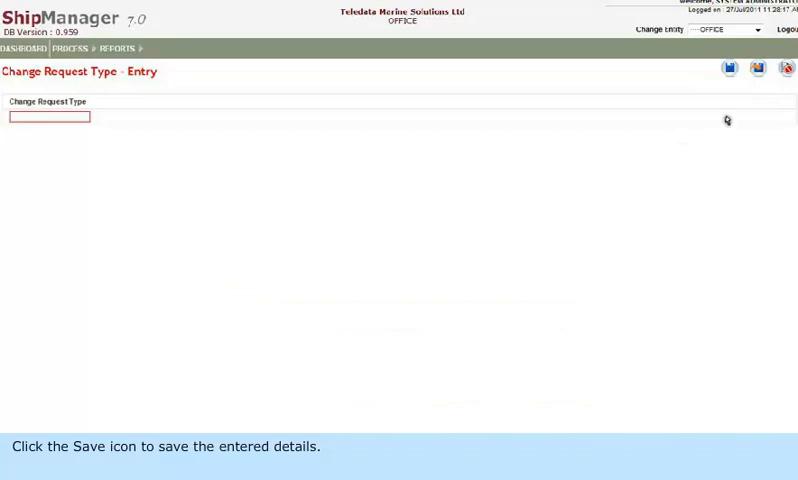
mouse_move(757, 67)
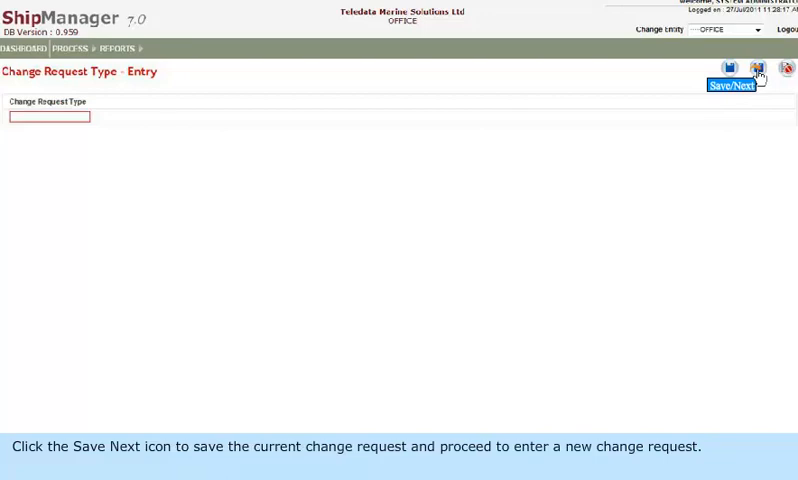
mouse_move(786, 68)
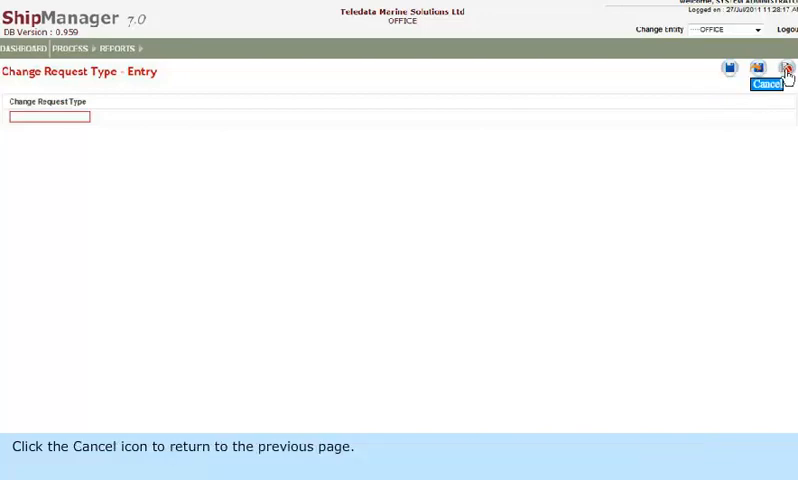